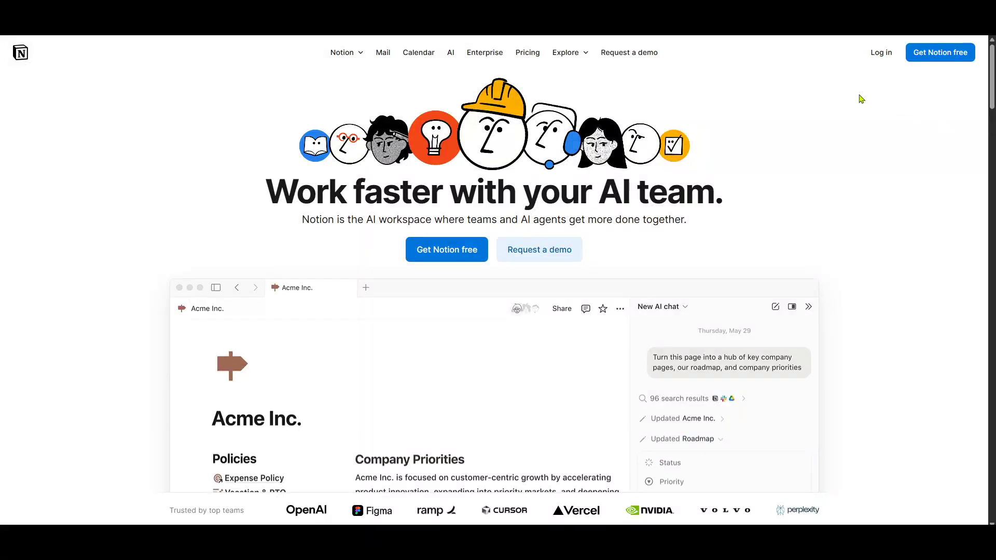
mouse_move(819, 108)
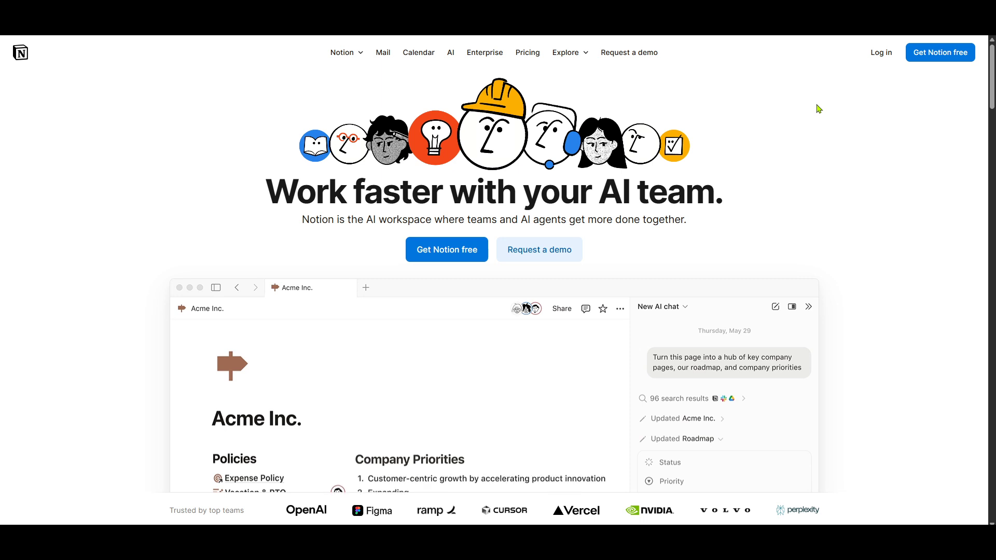
mouse_move(807, 110)
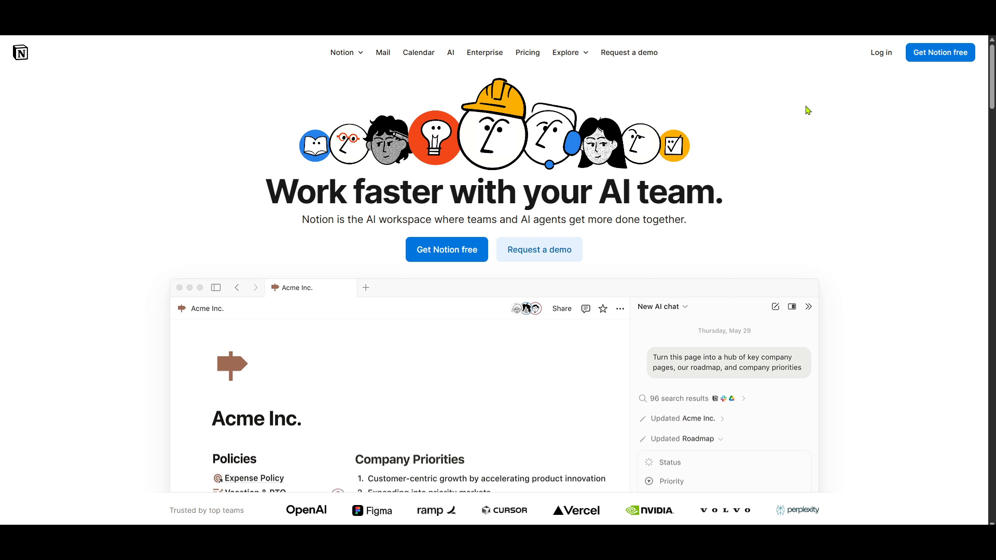
mouse_move(742, 140)
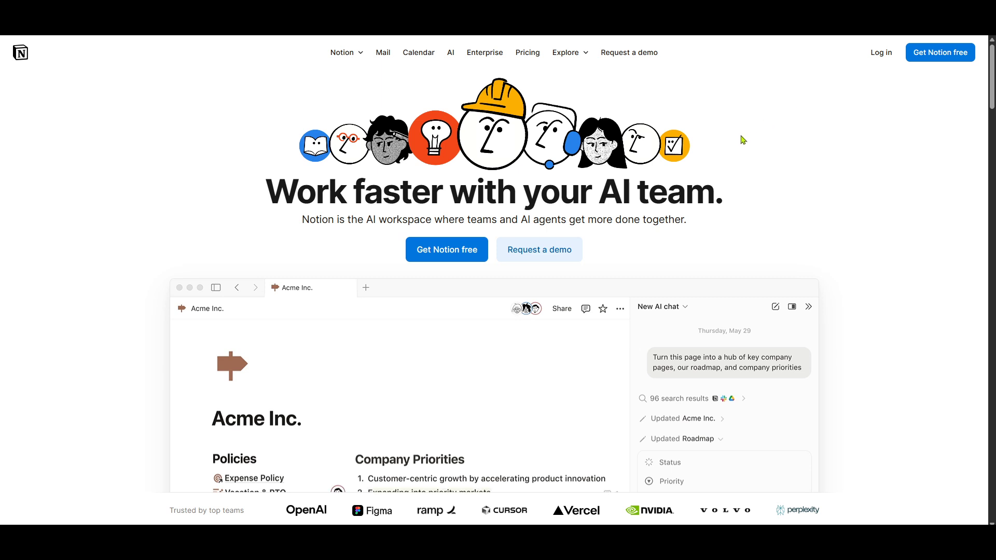
mouse_move(775, 134)
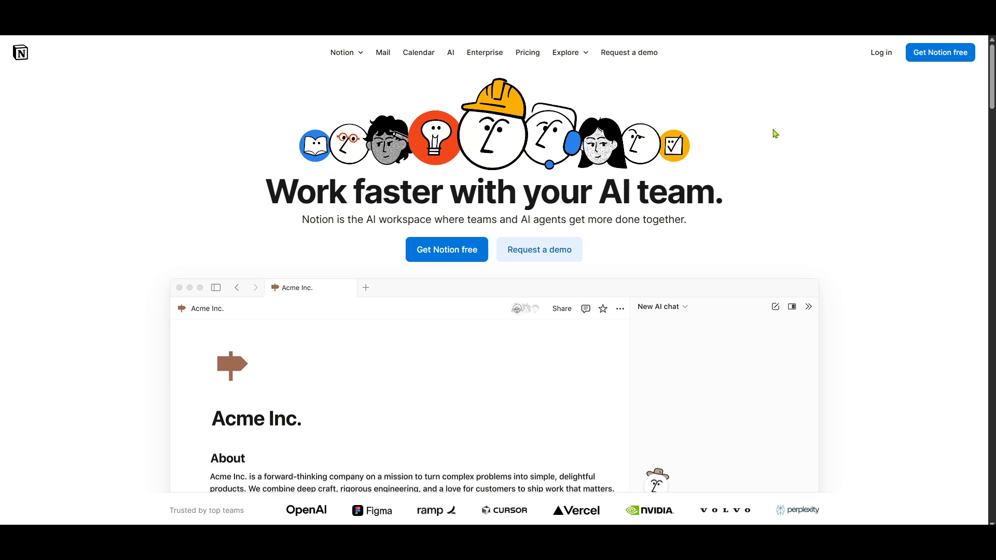
mouse_move(762, 150)
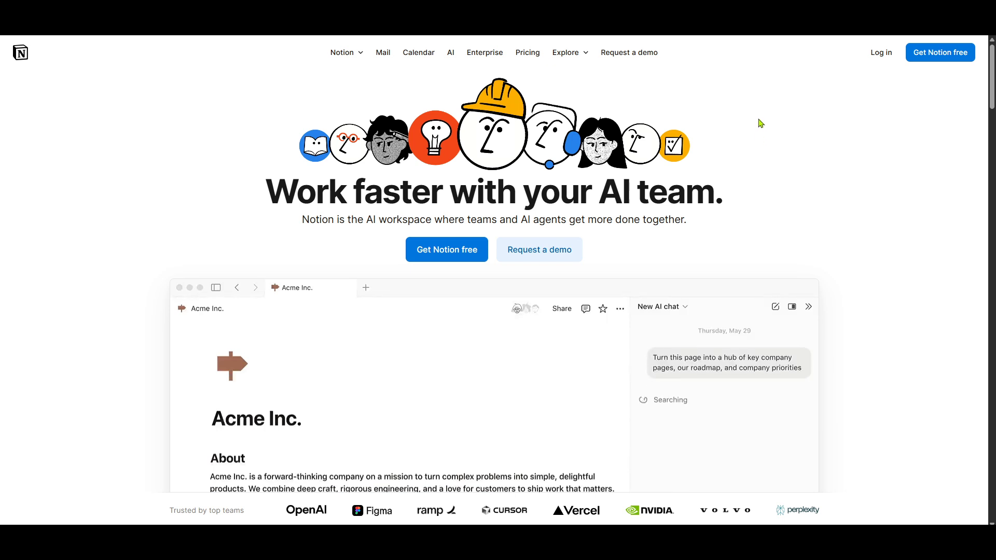
mouse_move(772, 92)
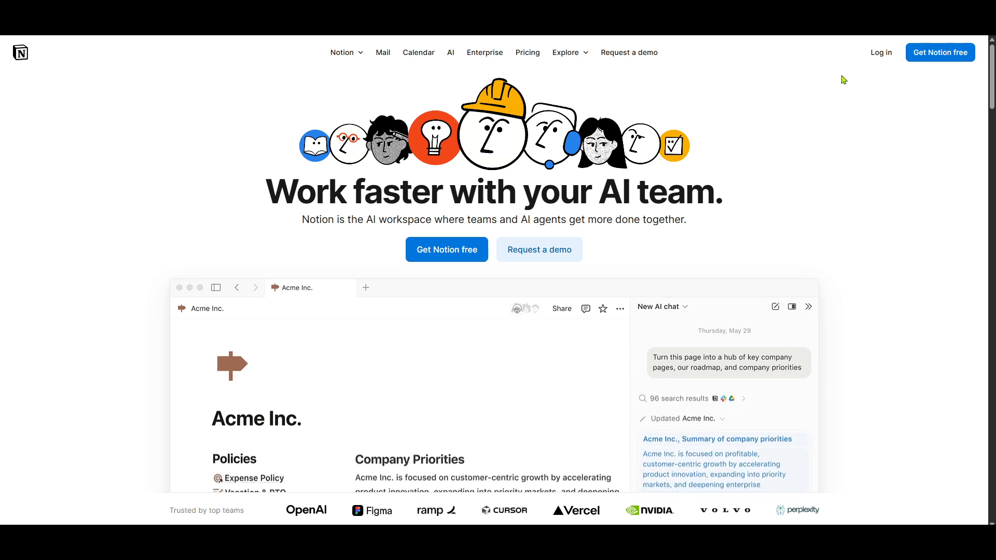
mouse_move(882, 83)
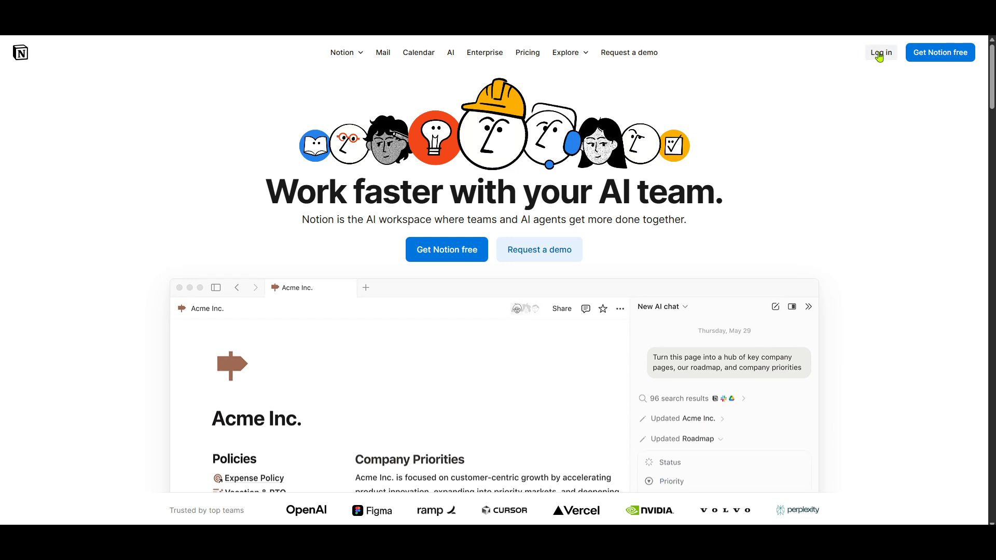
mouse_move(881, 52)
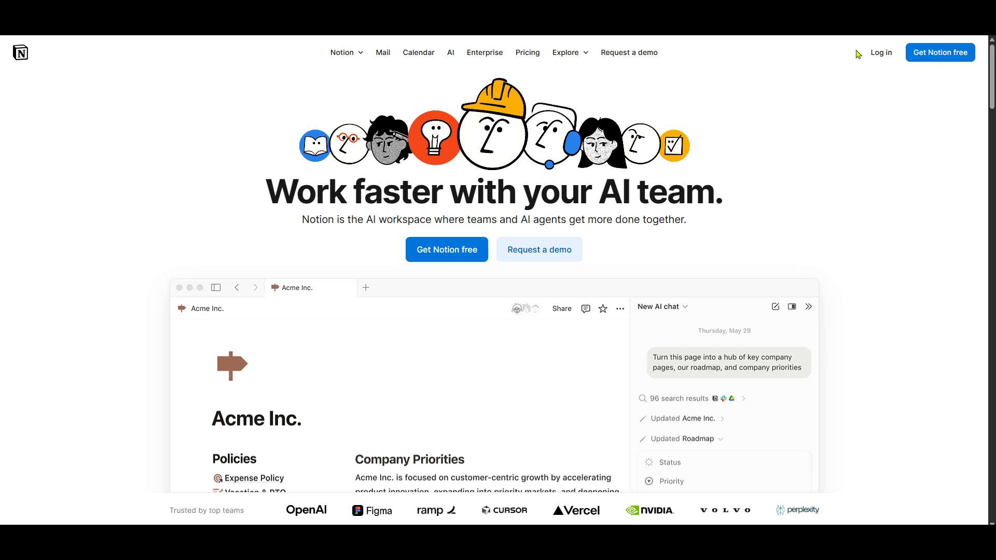
mouse_move(864, 60)
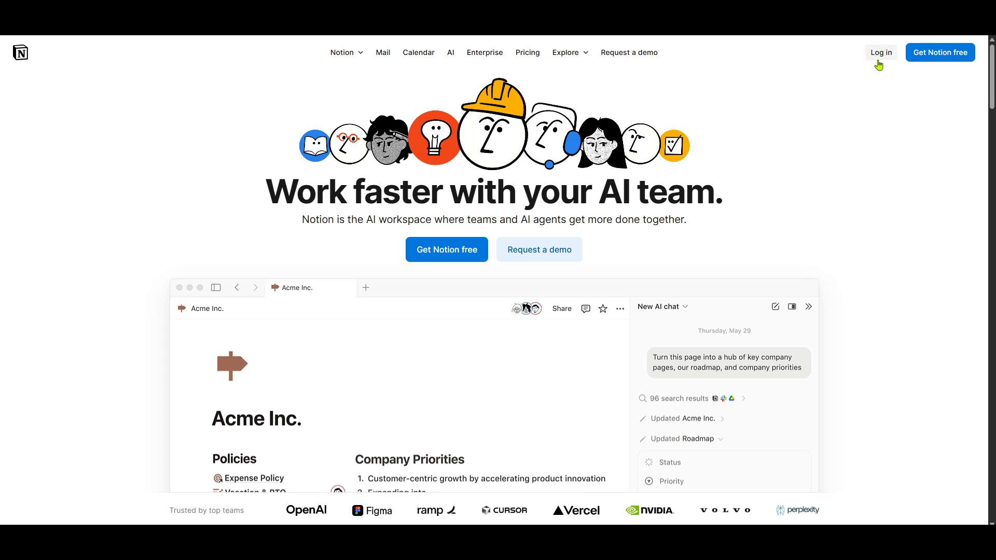
mouse_move(874, 60)
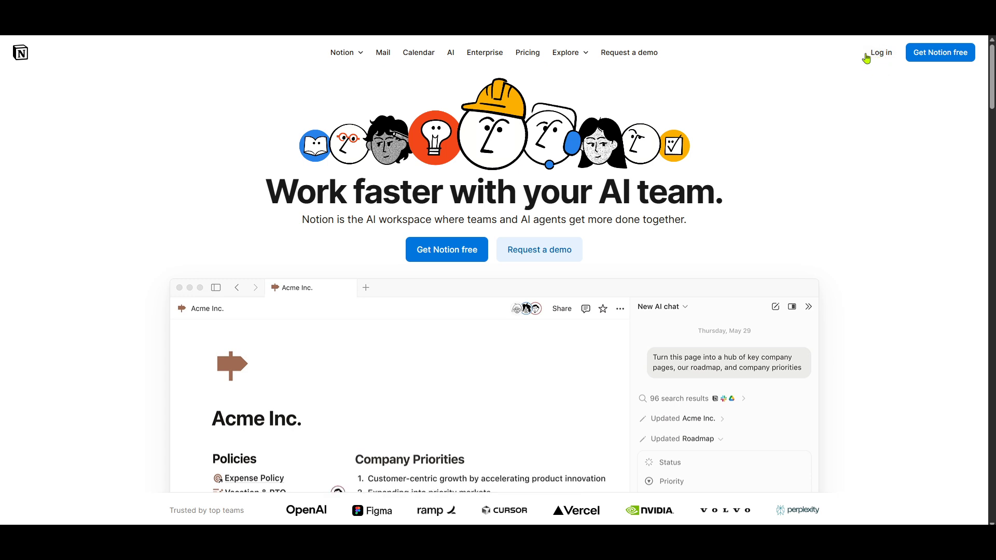
mouse_move(880, 67)
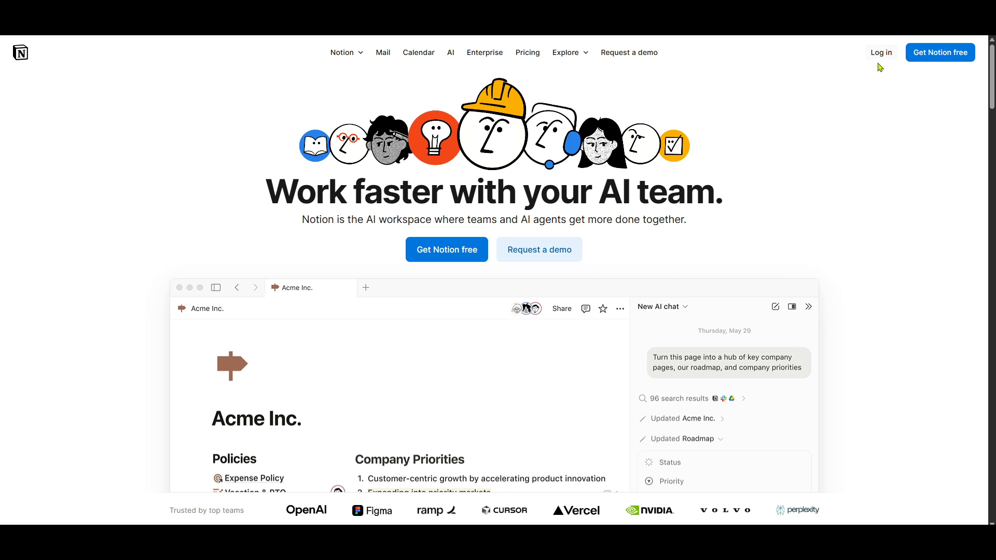
mouse_move(880, 57)
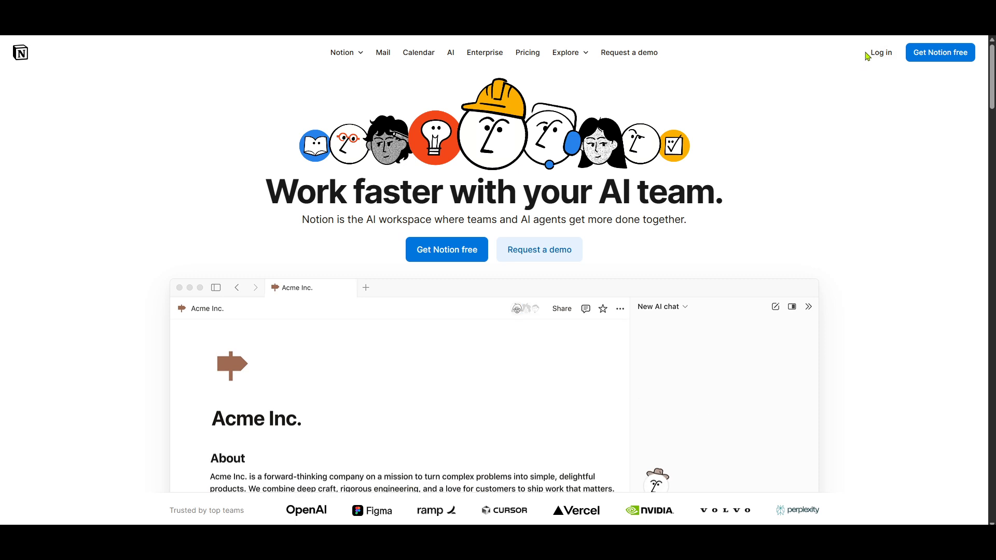
mouse_move(873, 93)
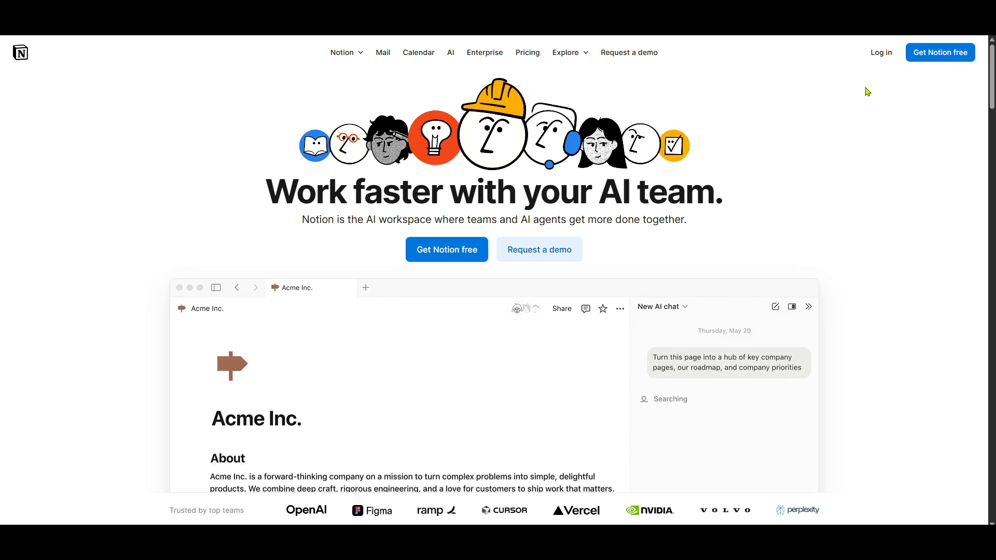
mouse_move(840, 90)
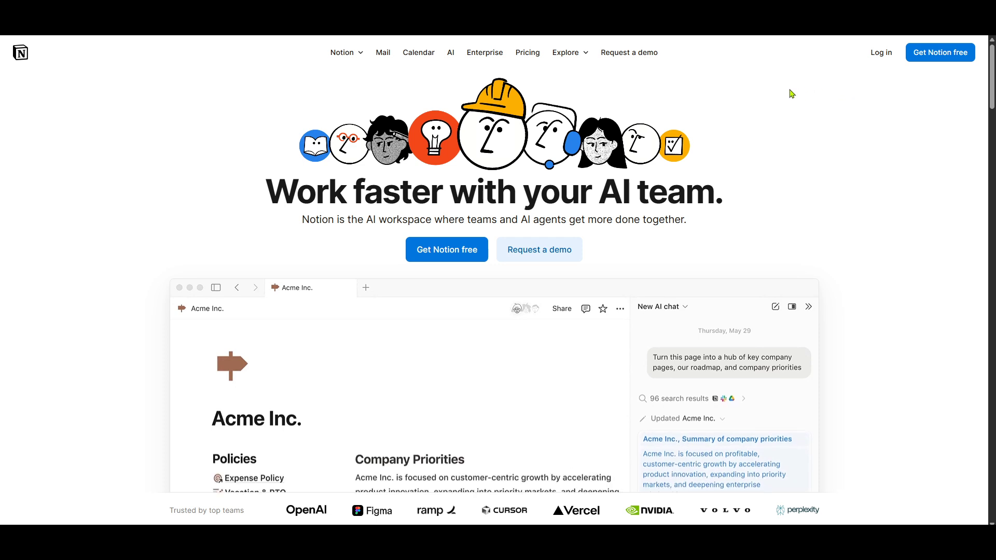
mouse_move(782, 104)
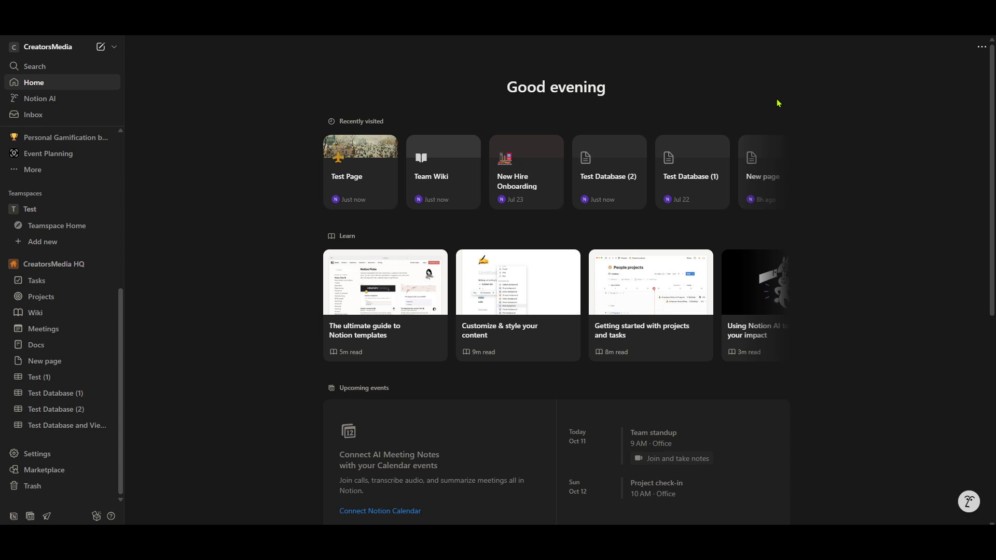
mouse_move(249, 275)
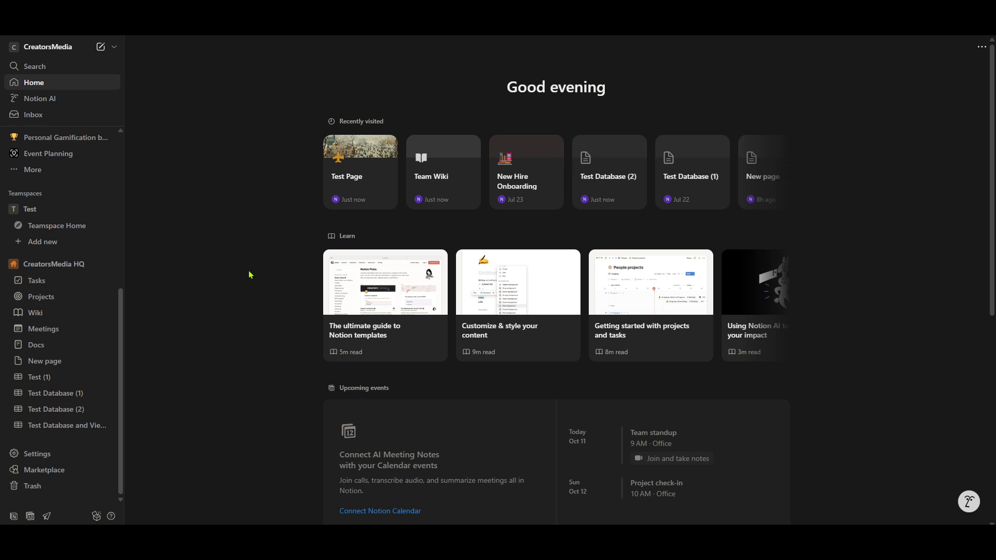
scroll("down", 3)
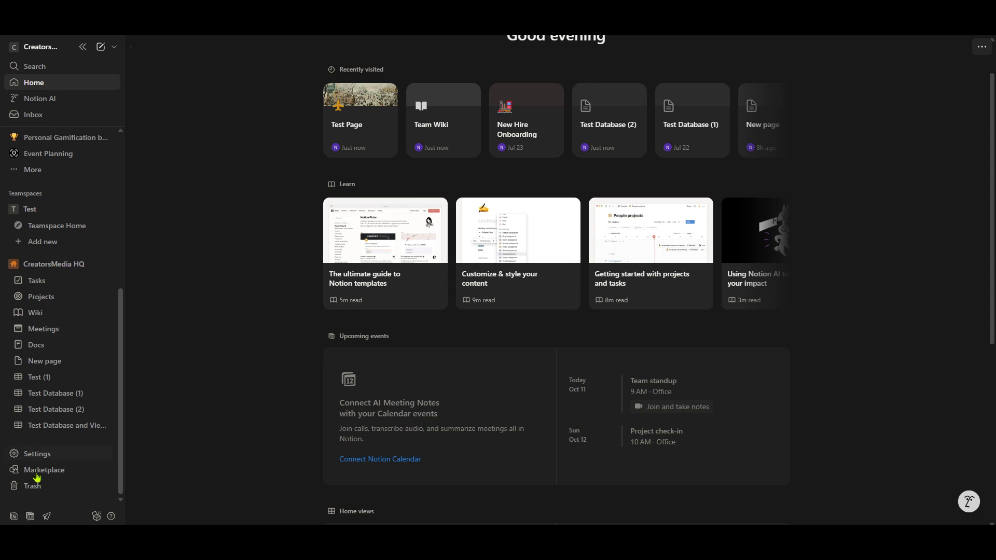
mouse_move(6, 520)
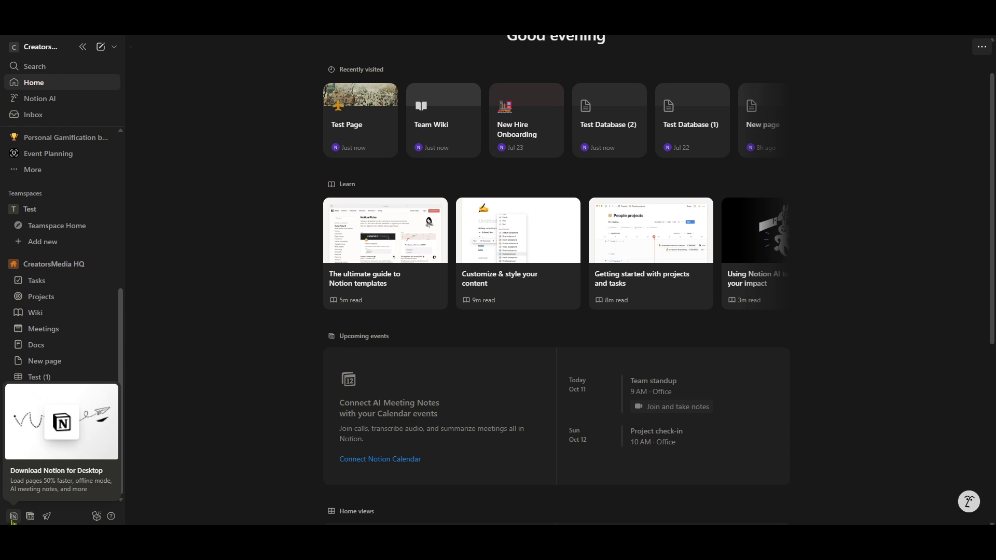
mouse_move(8, 519)
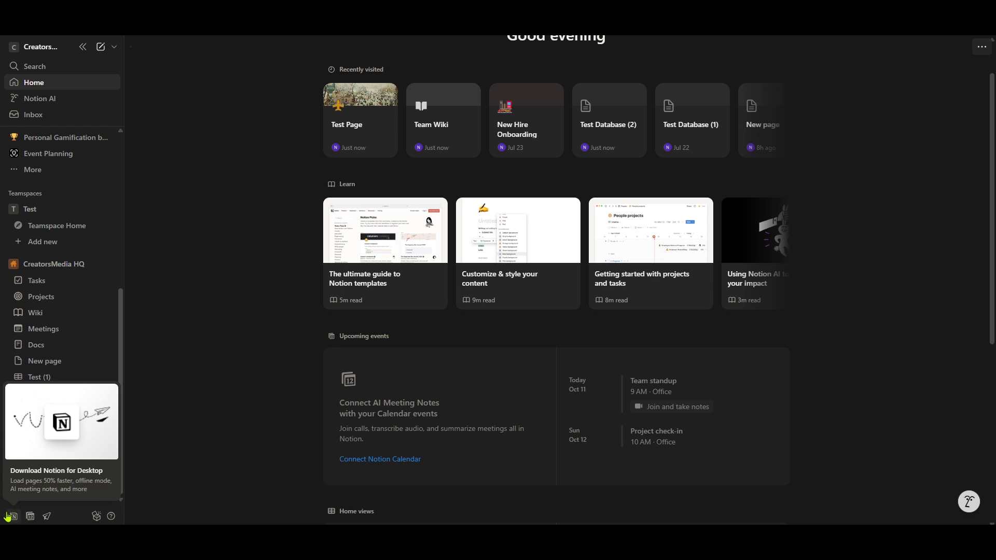
mouse_move(24, 514)
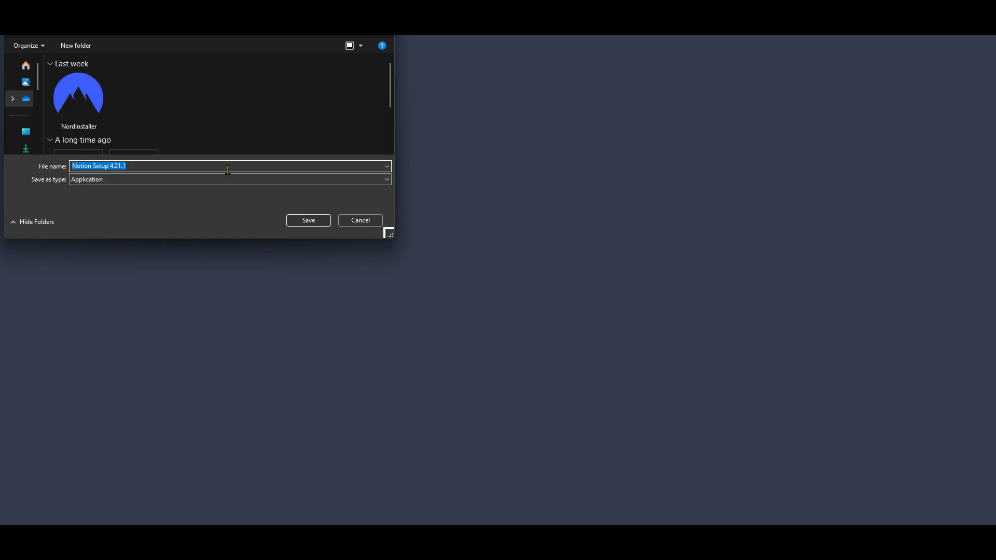
mouse_move(134, 163)
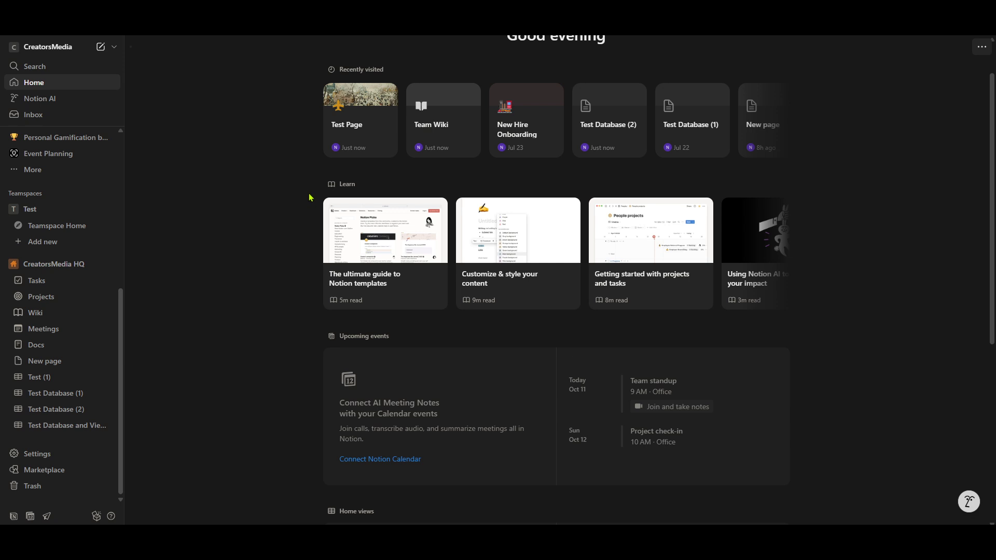
scroll("up", 3)
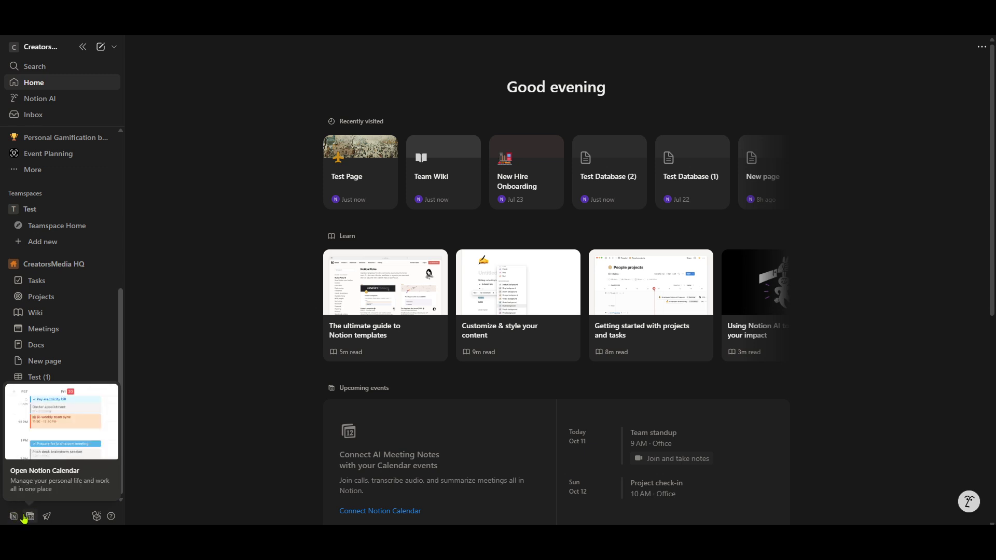
mouse_move(13, 518)
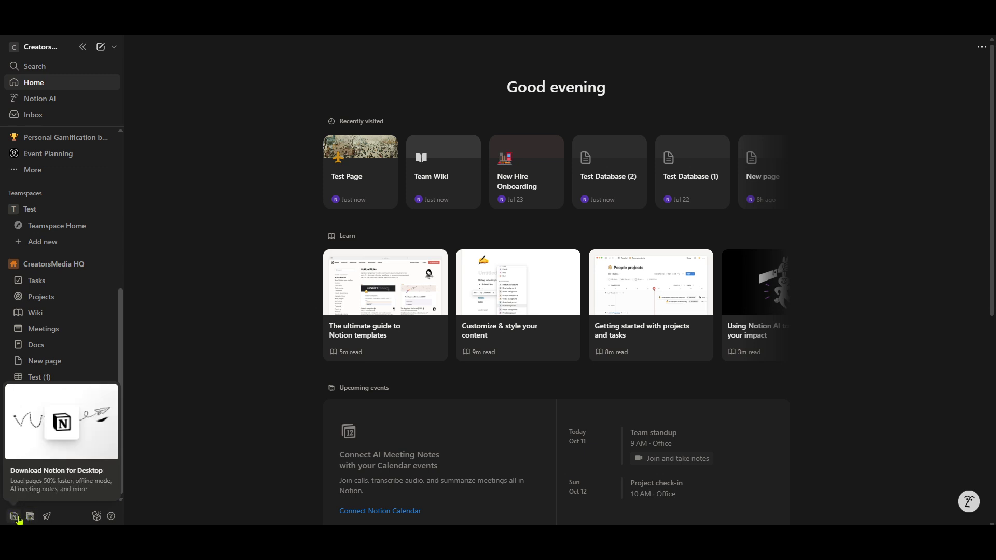